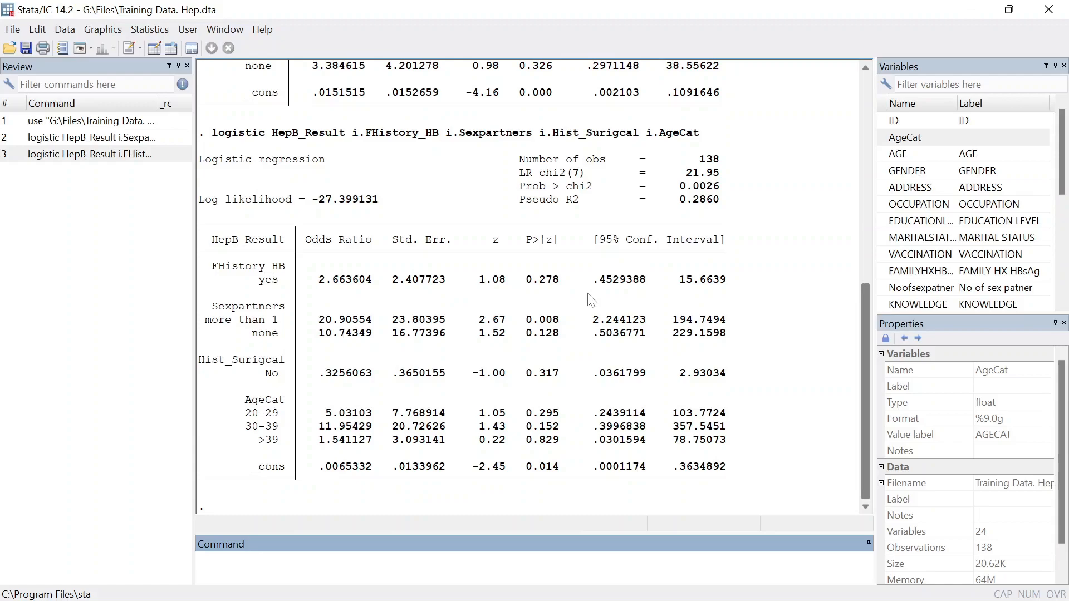
pyautogui.moveTo(869, 401)
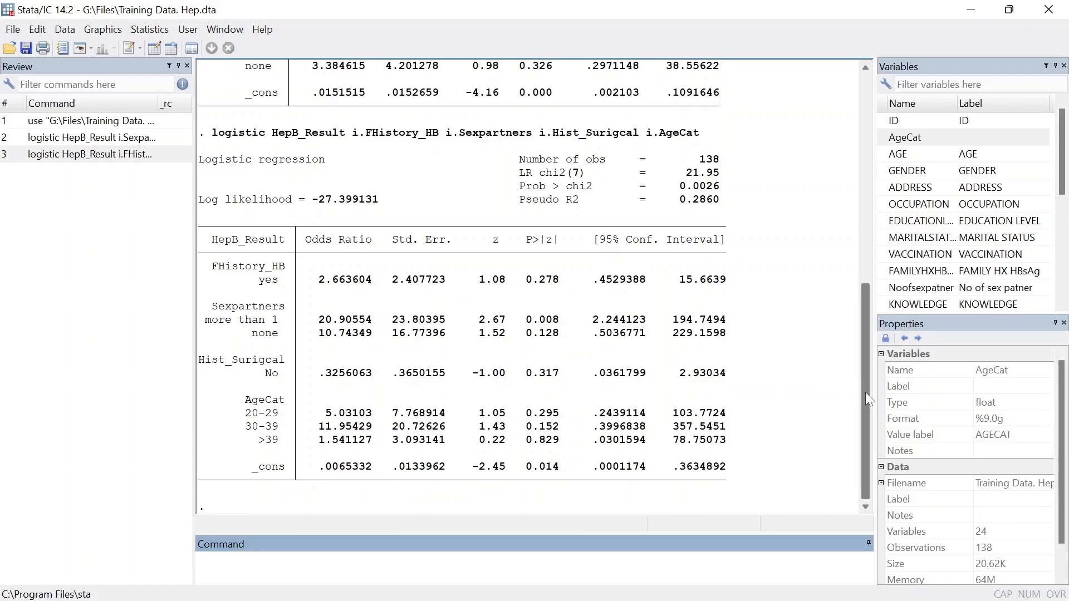
# - Run the asdoc logistic export of the adjusted HepB_Result model, using cd c:/results and mkdir
pyautogui.scroll(3)
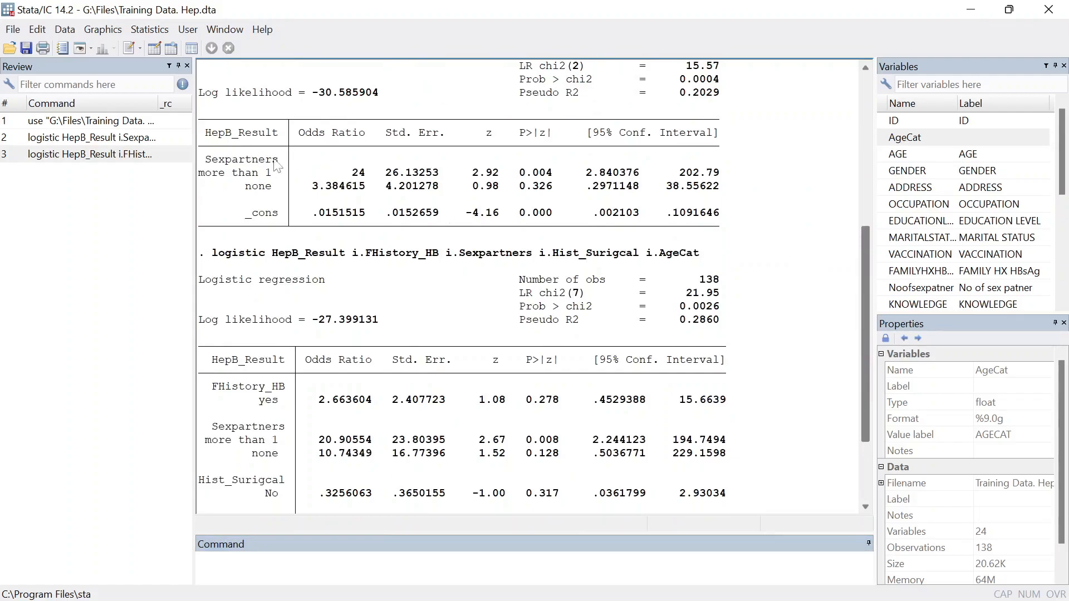
pyautogui.moveTo(344, 189)
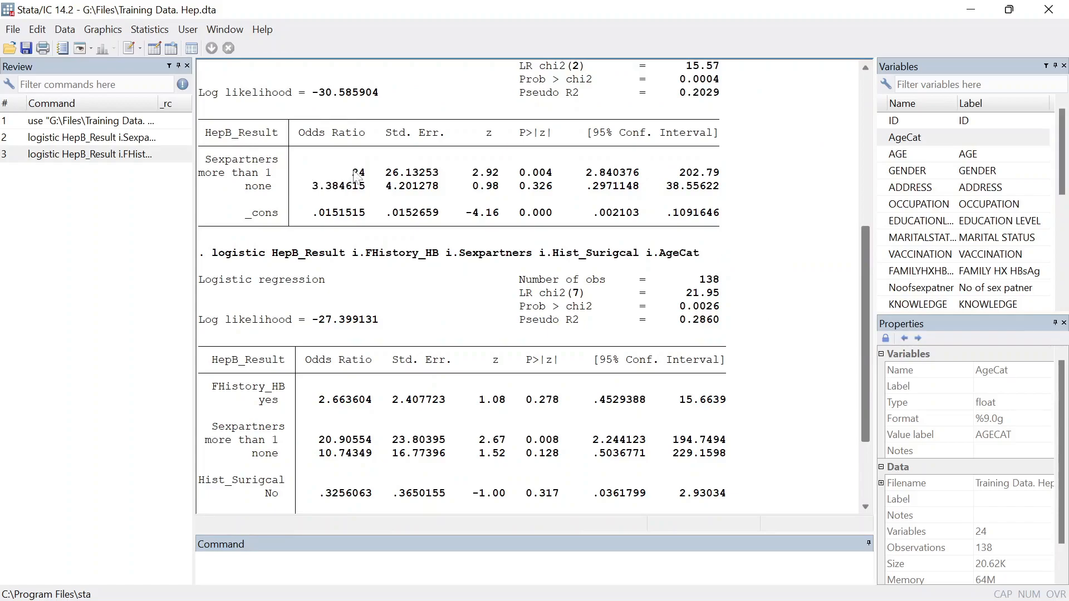
pyautogui.moveTo(360, 186)
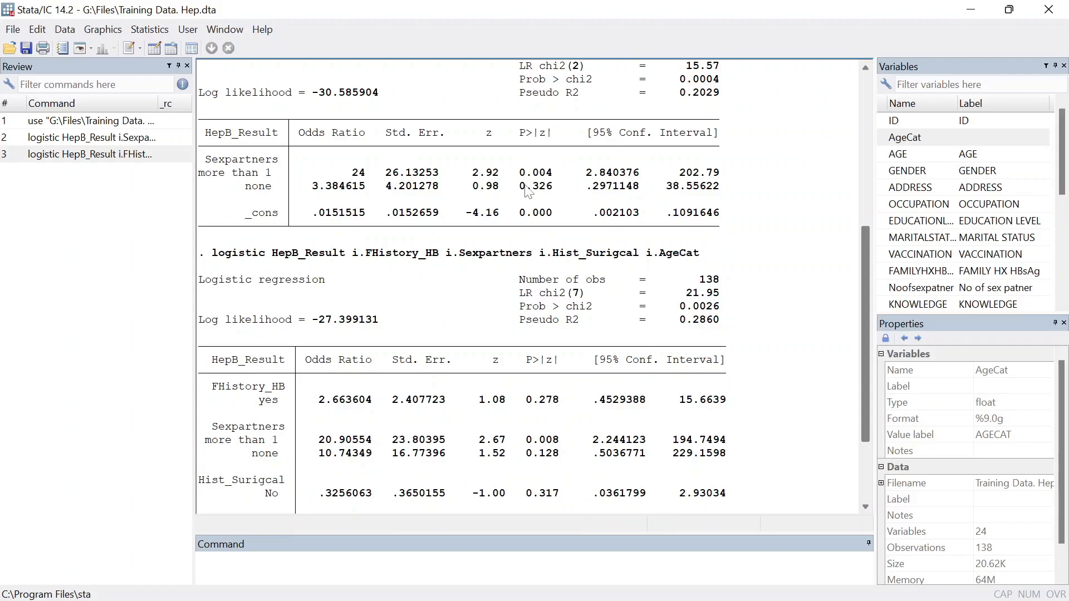
pyautogui.moveTo(447, 188)
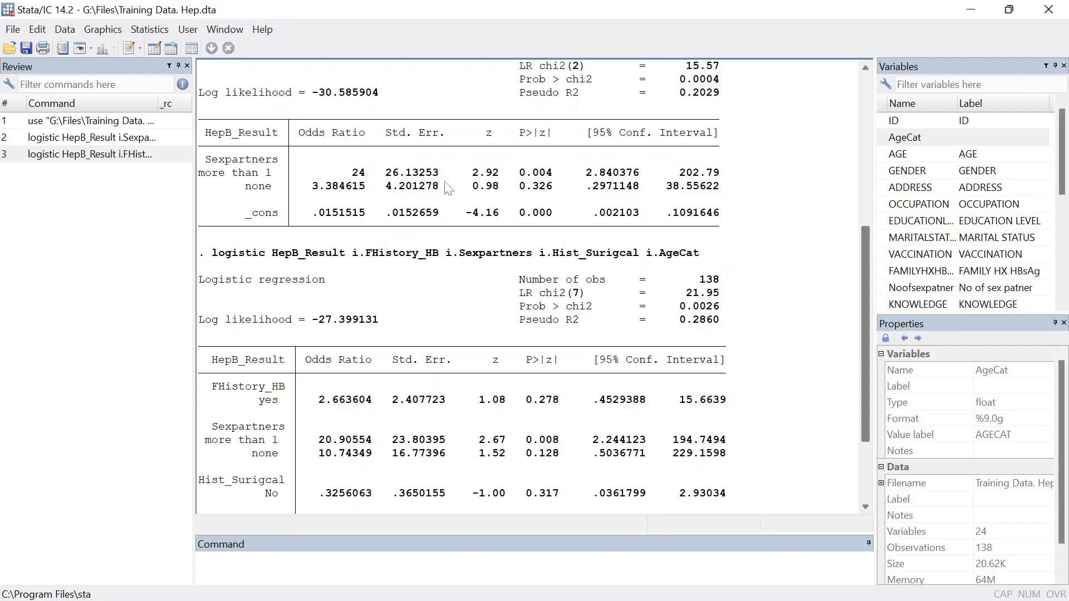
pyautogui.moveTo(347, 198)
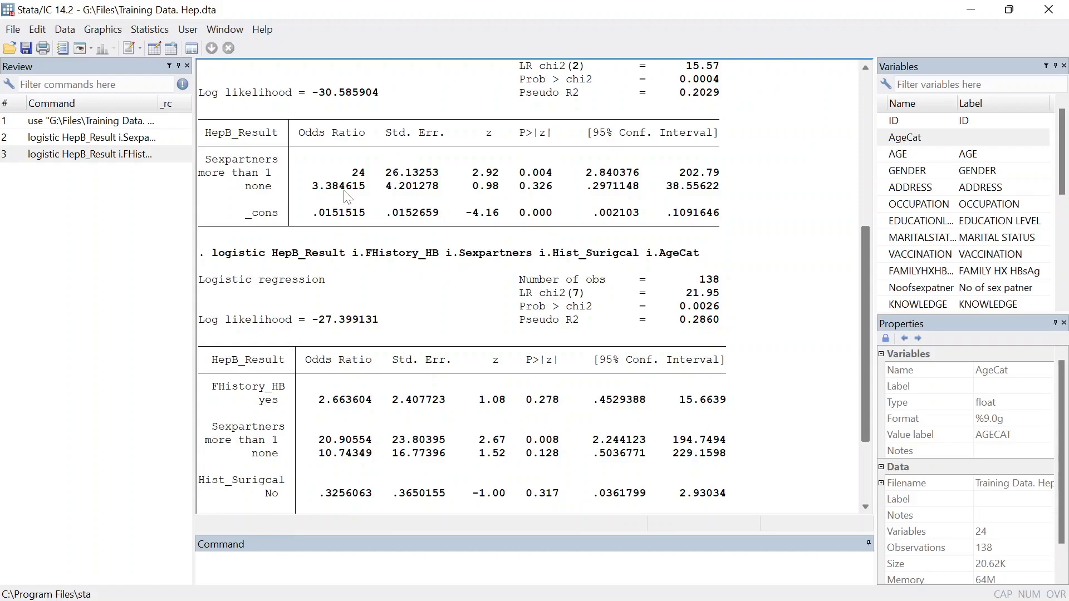
pyautogui.moveTo(542, 178)
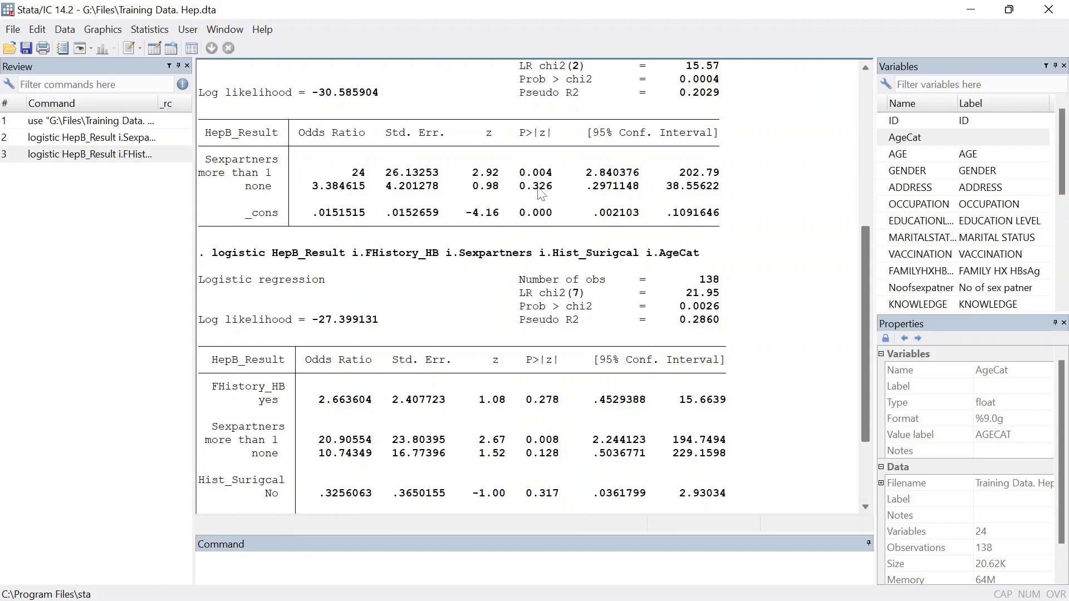
pyautogui.moveTo(716, 232)
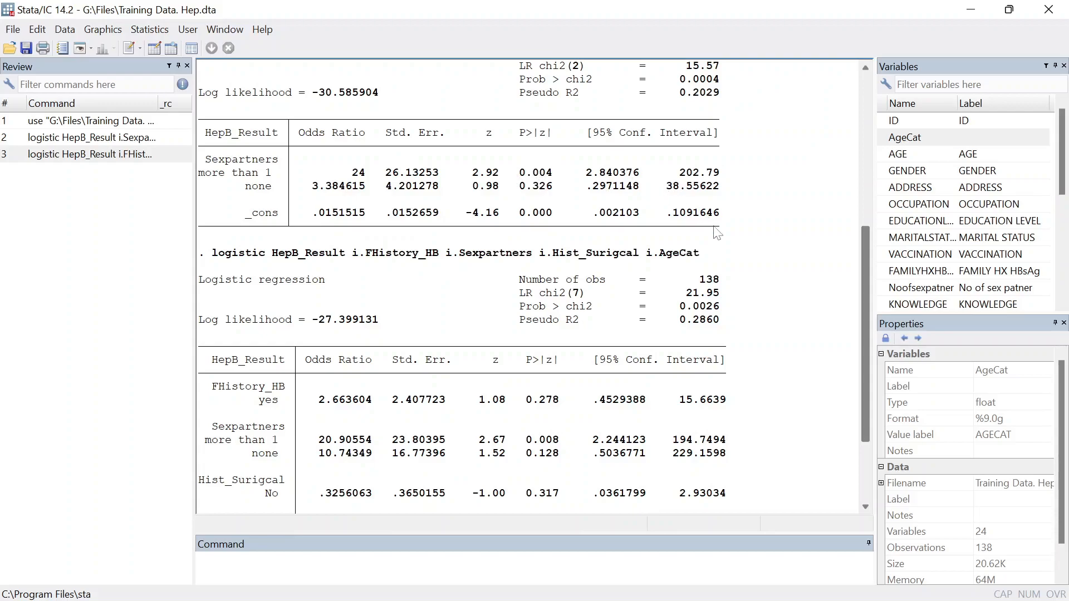
pyautogui.scroll(-3)
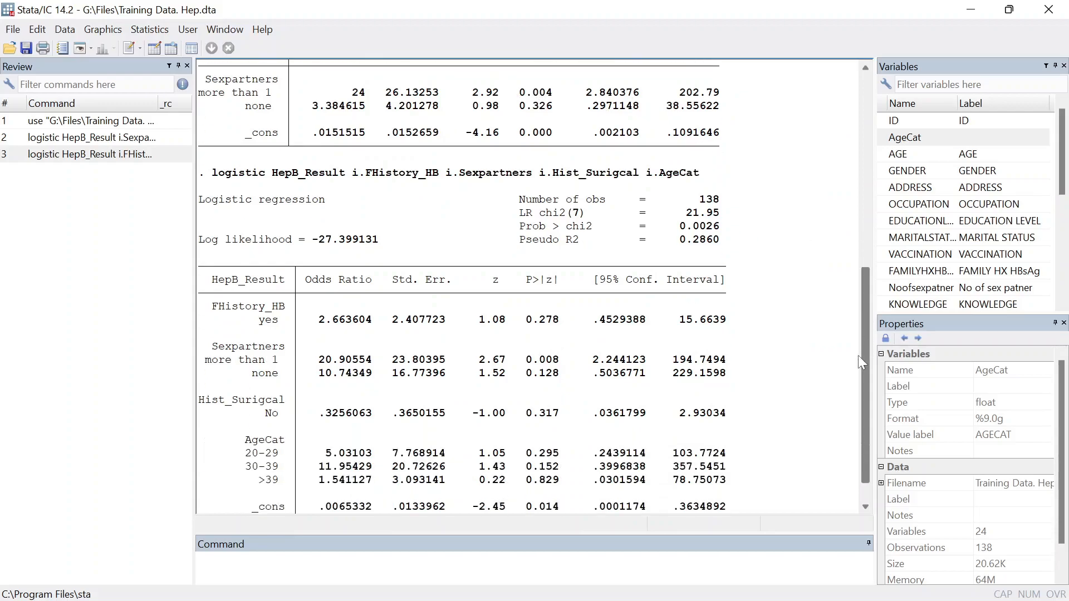
pyautogui.scroll(-3)
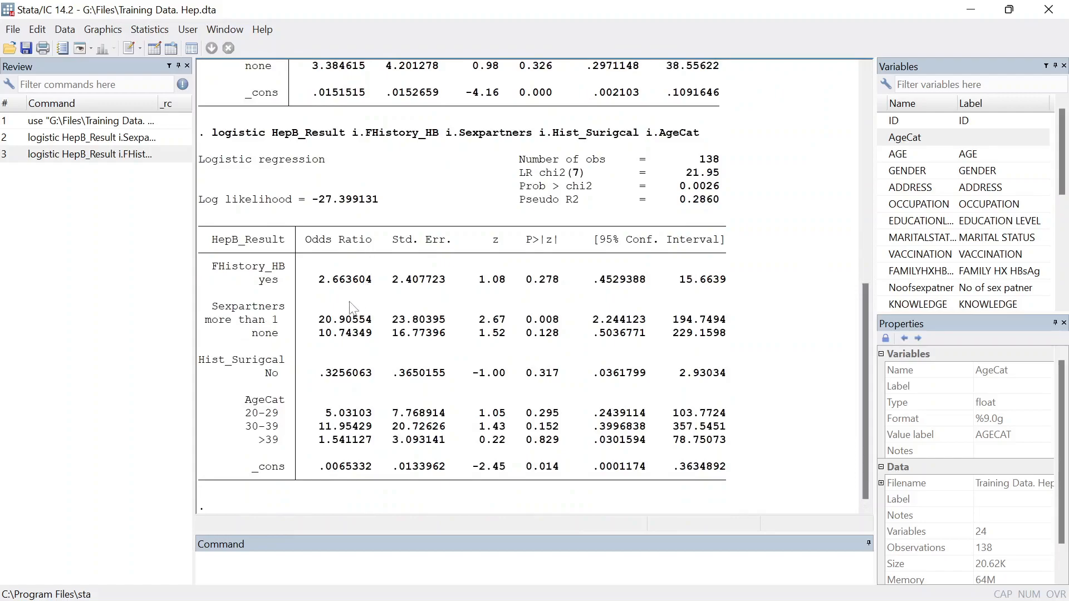
pyautogui.moveTo(360, 377)
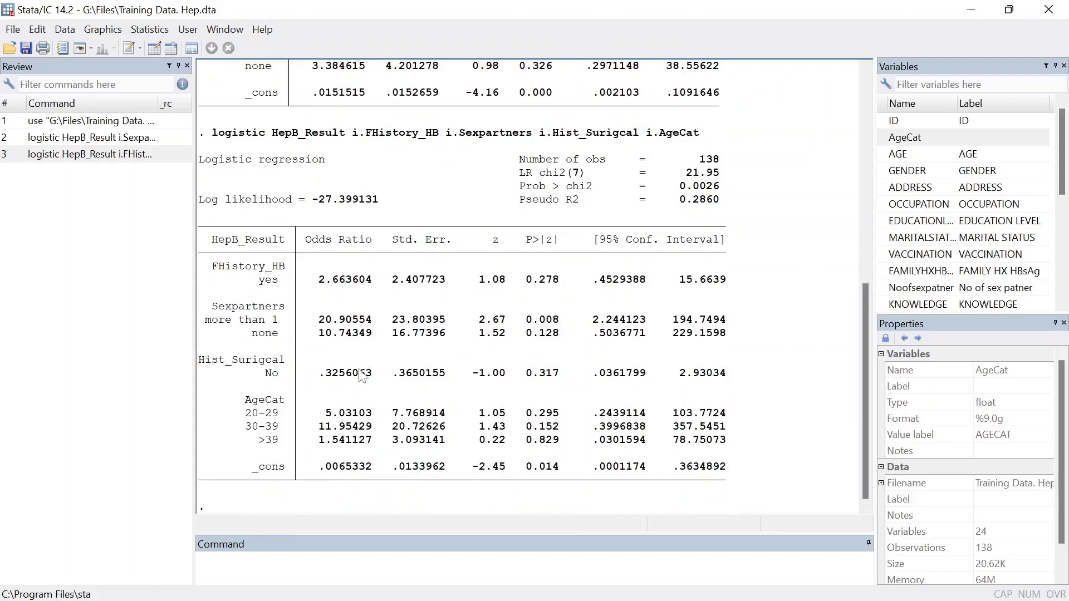
pyautogui.moveTo(364, 388)
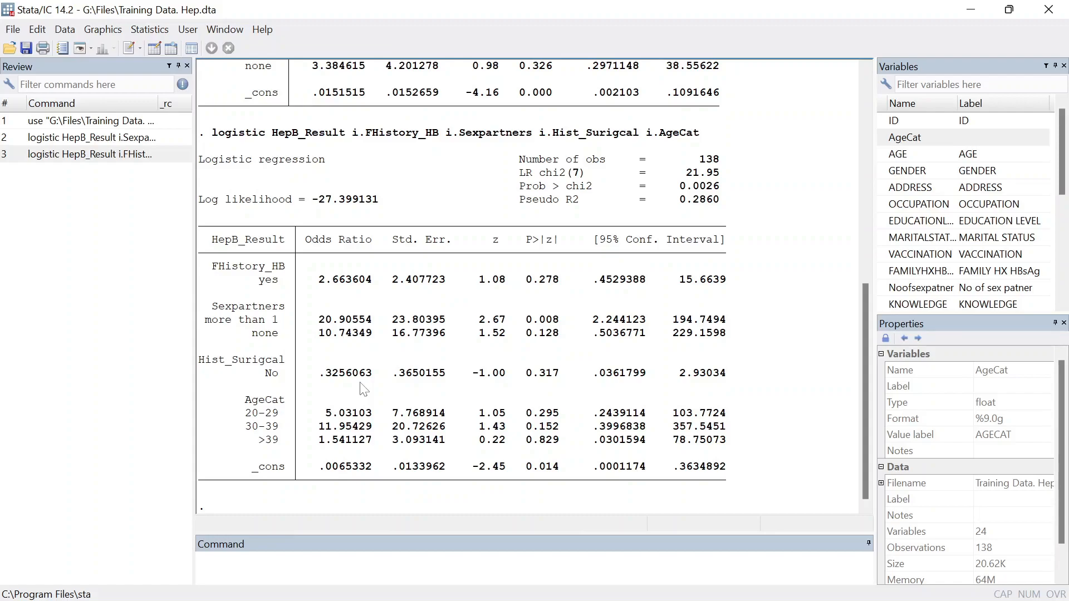
pyautogui.moveTo(306, 344)
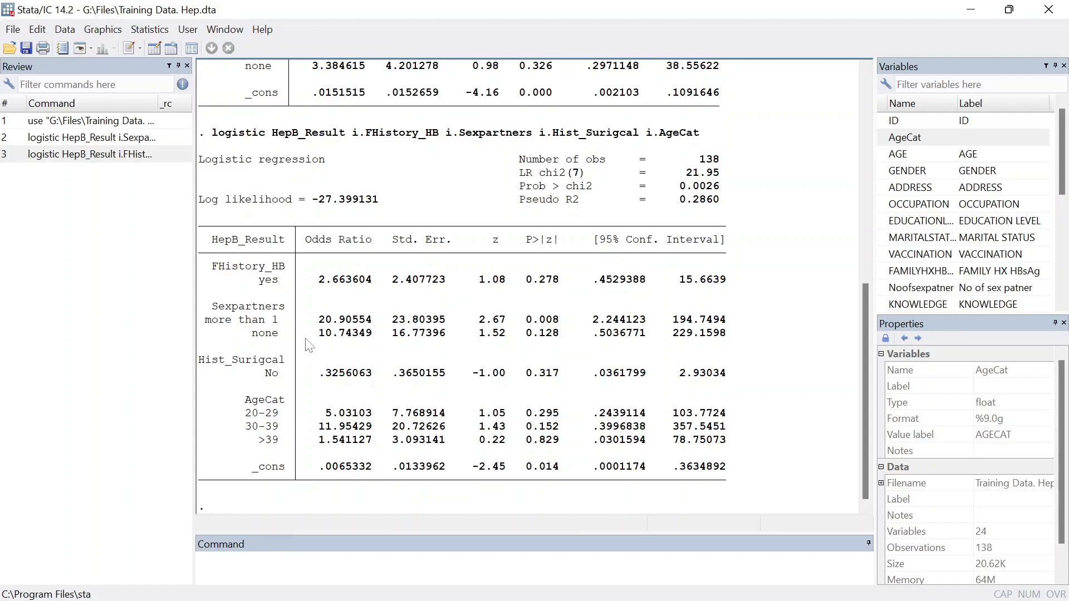
pyautogui.moveTo(341, 416)
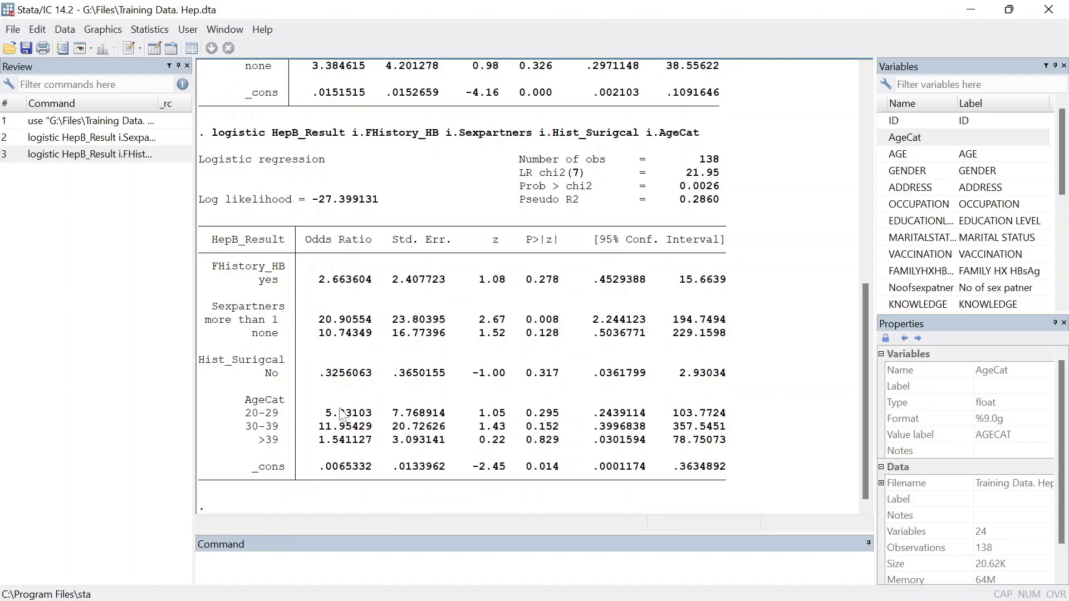
pyautogui.moveTo(336, 326)
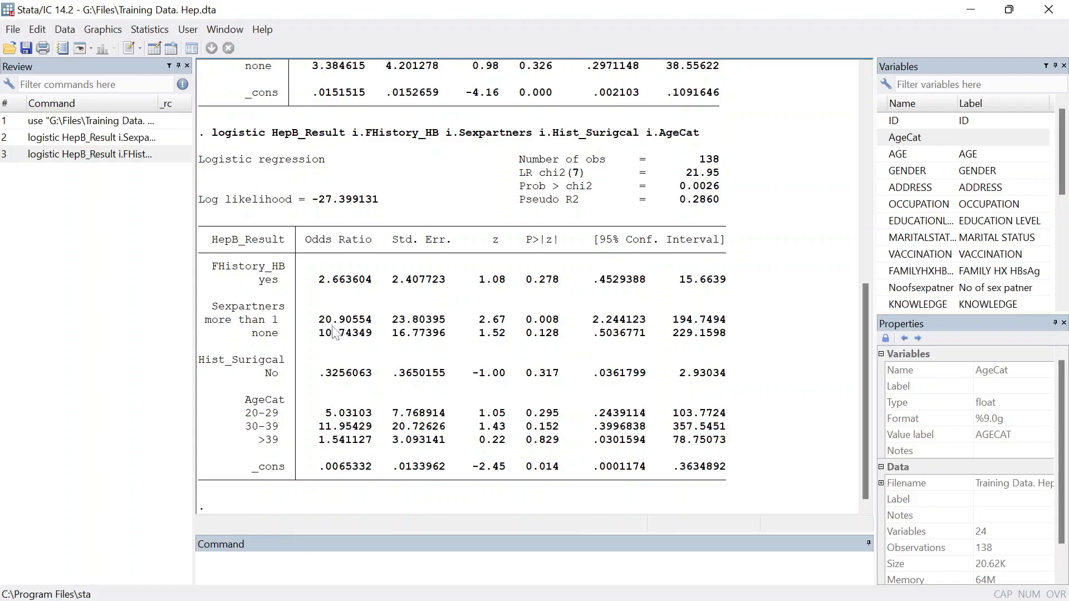
pyautogui.moveTo(517, 360)
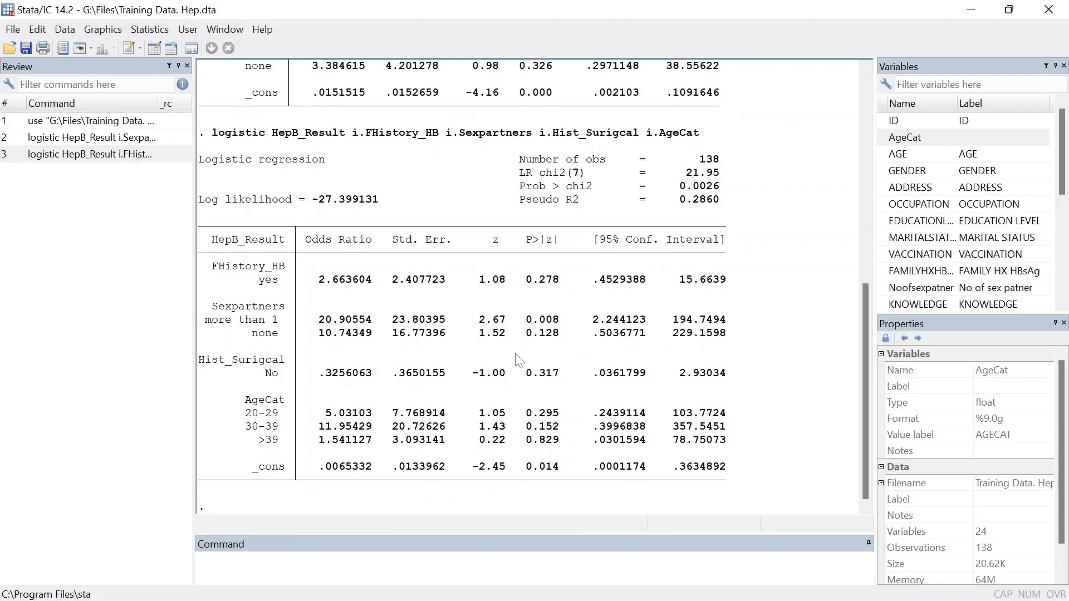
pyautogui.moveTo(335, 329)
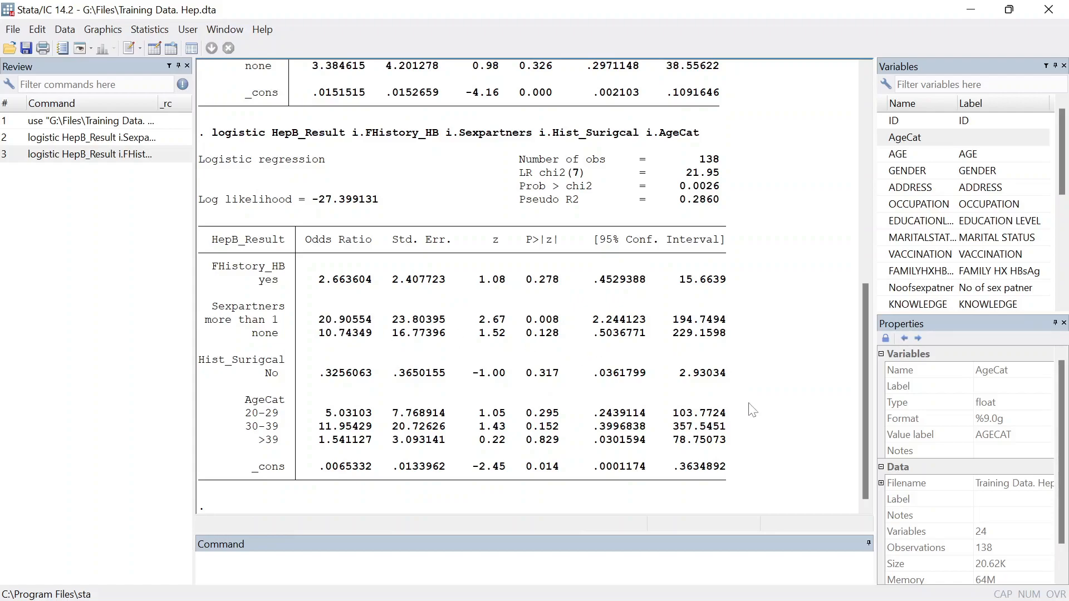
pyautogui.scroll(3)
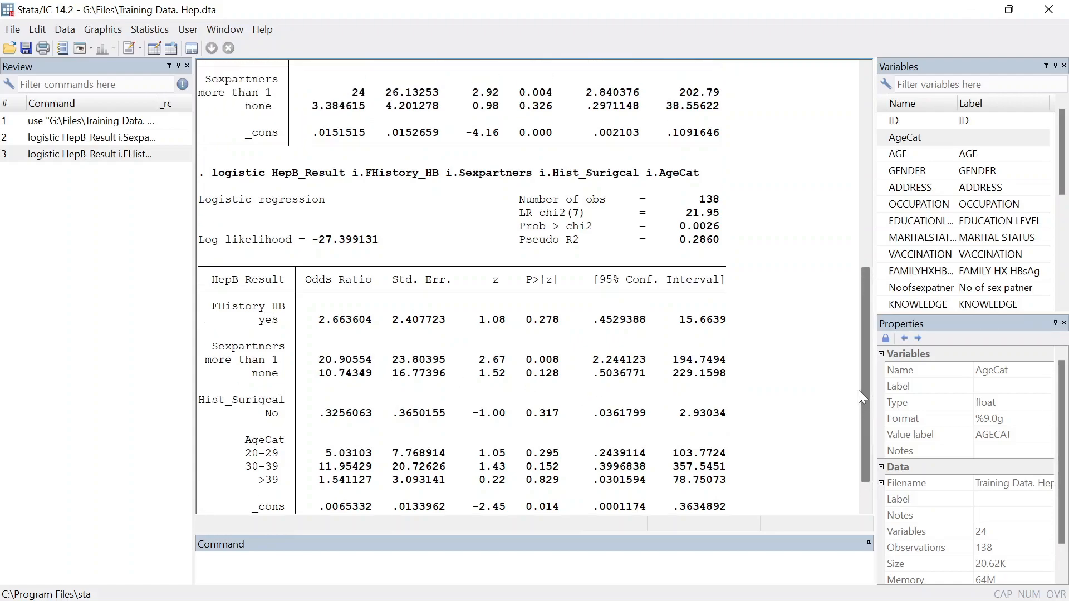
pyautogui.scroll(3)
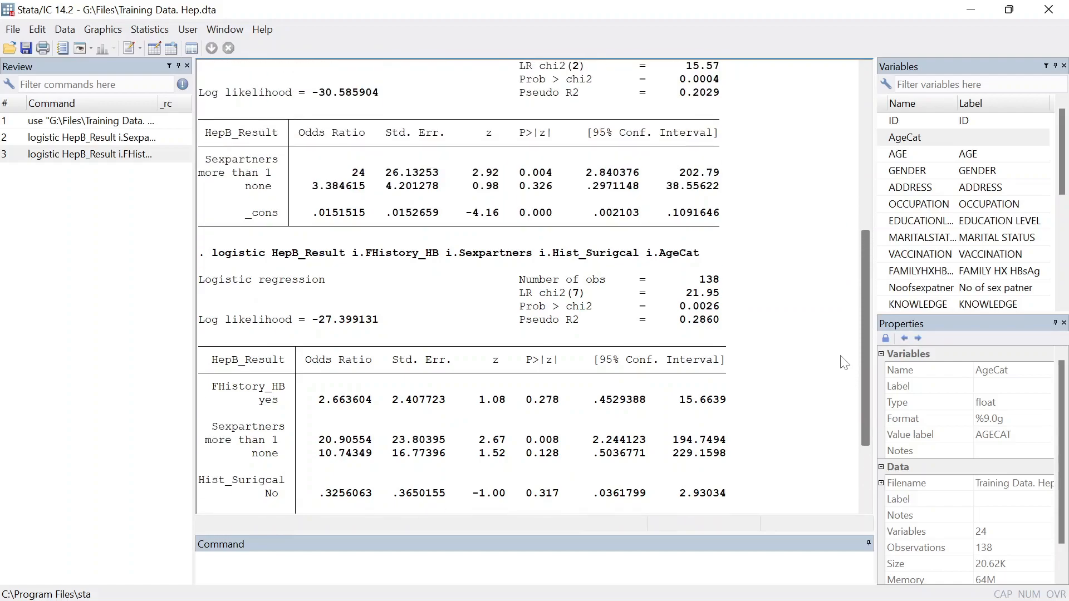
pyautogui.scroll(-3)
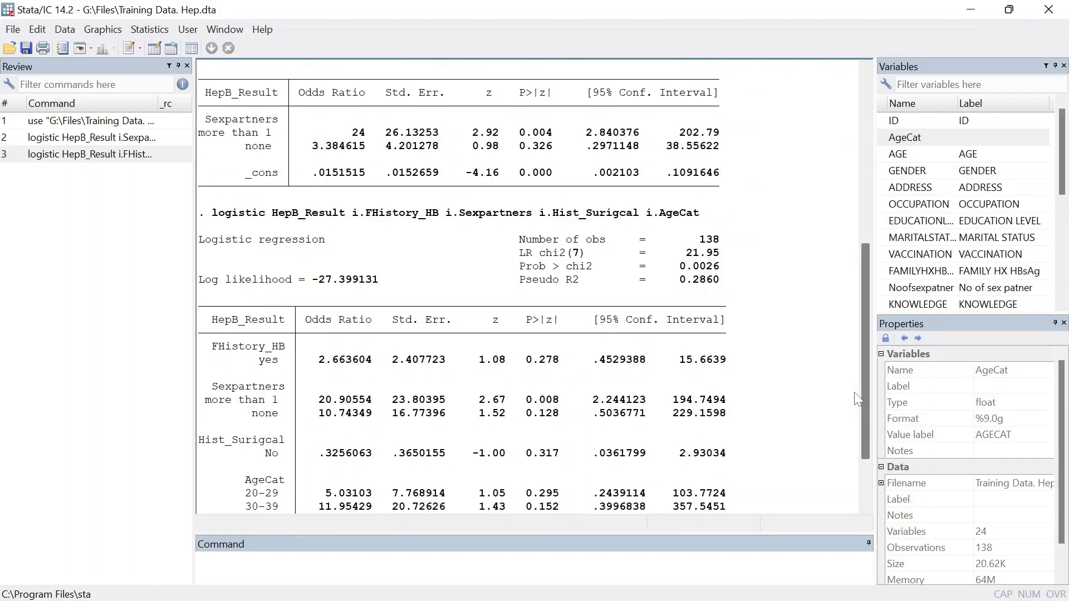
pyautogui.scroll(-3)
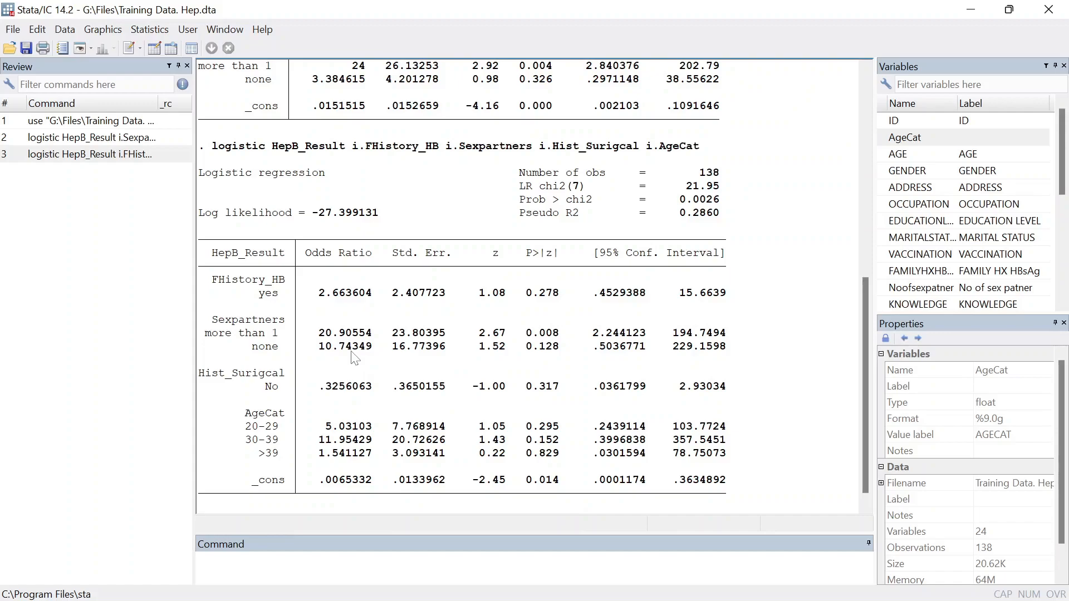
pyautogui.moveTo(769, 385)
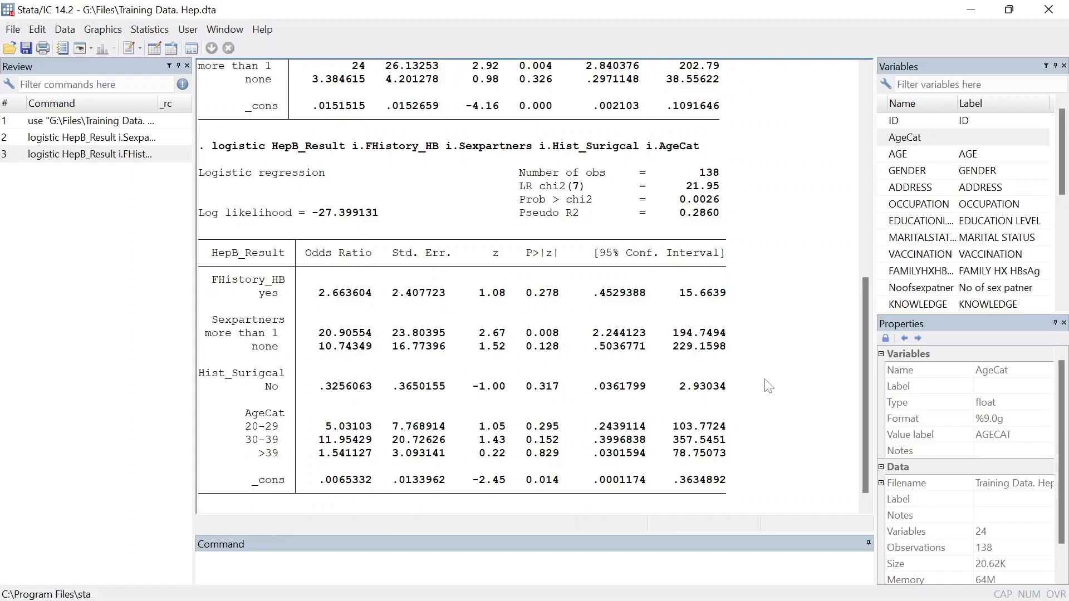
pyautogui.scroll(-3)
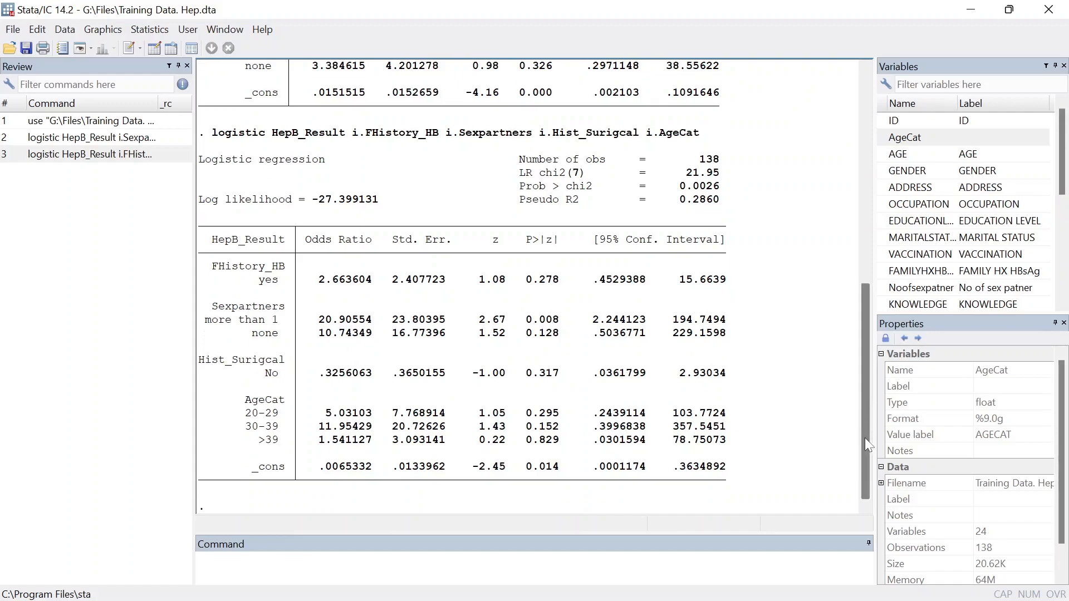
pyautogui.press('Return')
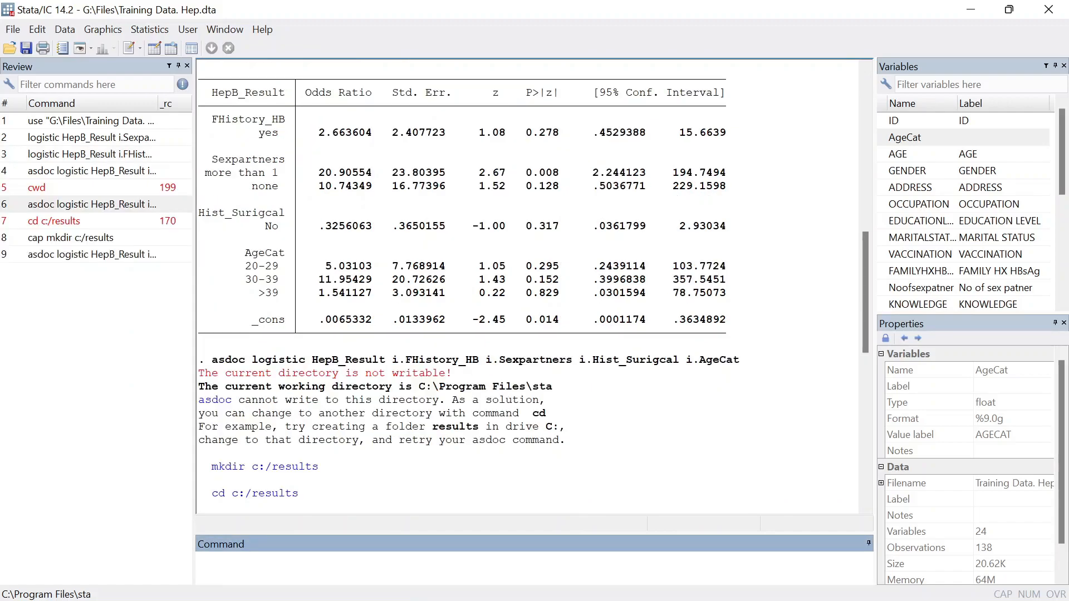